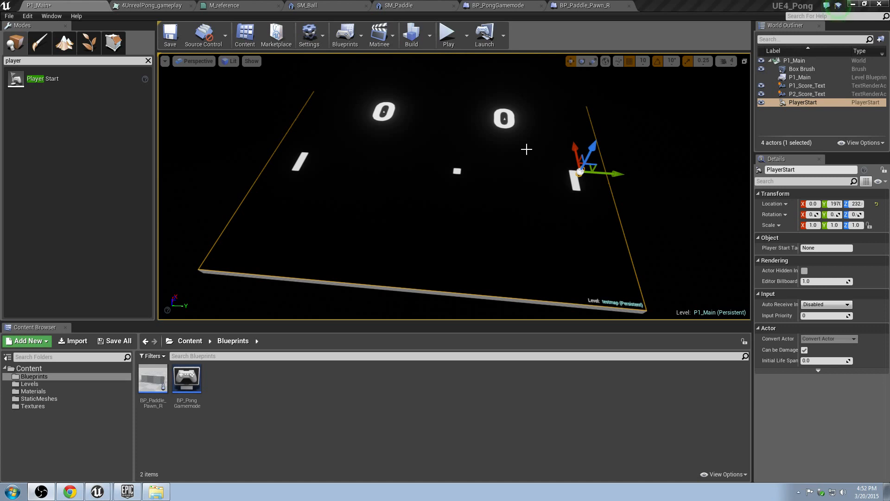
mouse_move(476, 141)
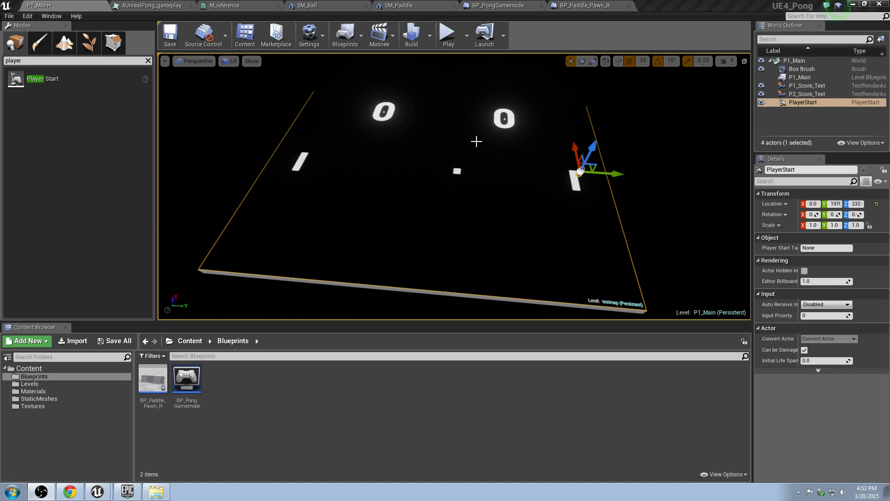
Step: Run a quick playtest of the Pong level and return to editing
left_click(447, 33)
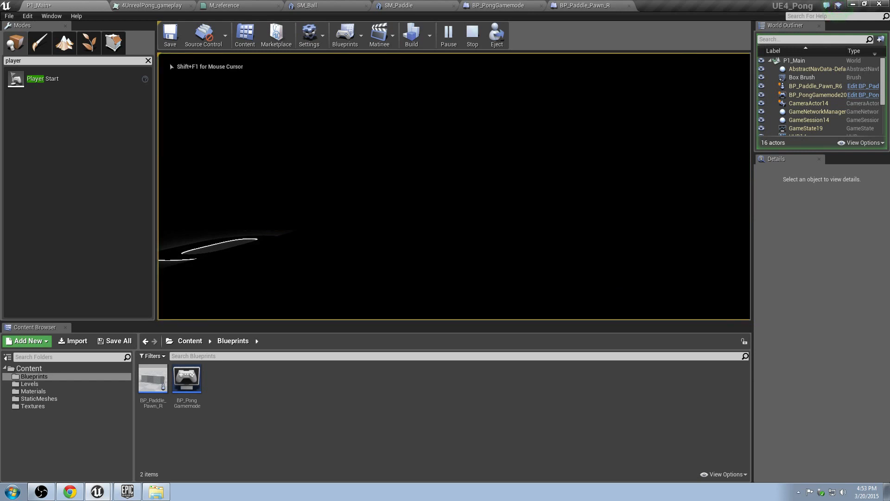
mouse_move(421, 214)
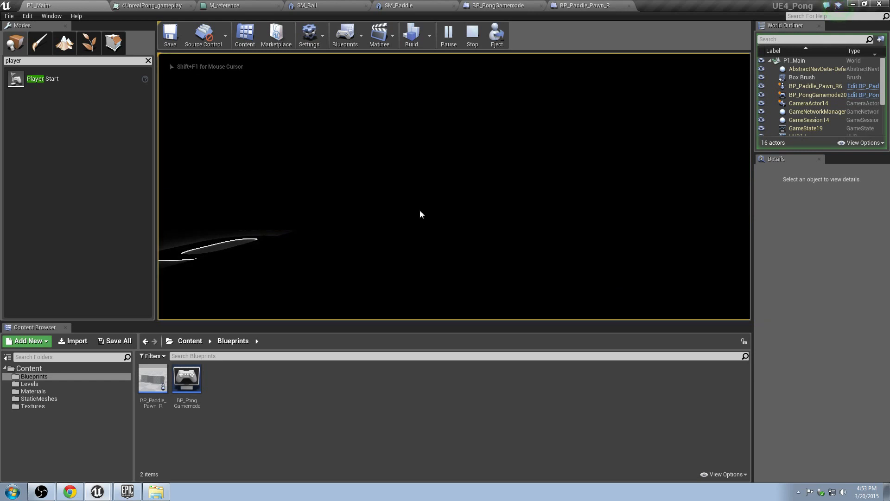
left_click(472, 35)
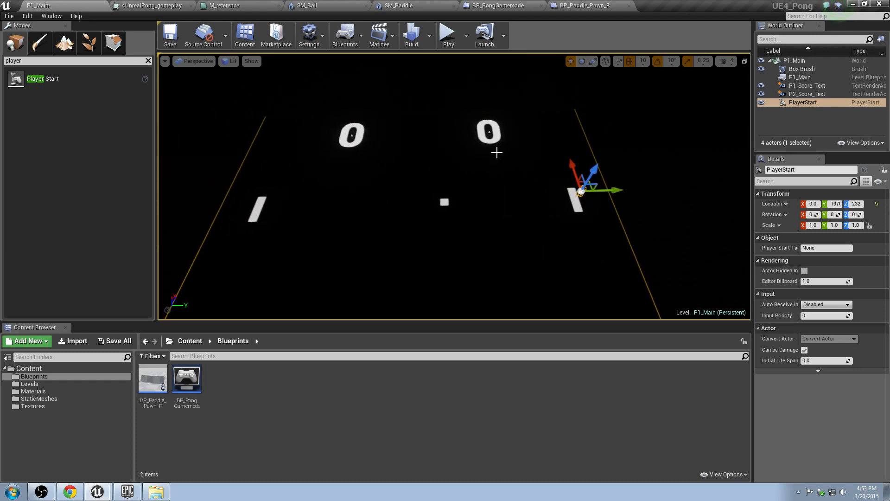
mouse_move(455, 192)
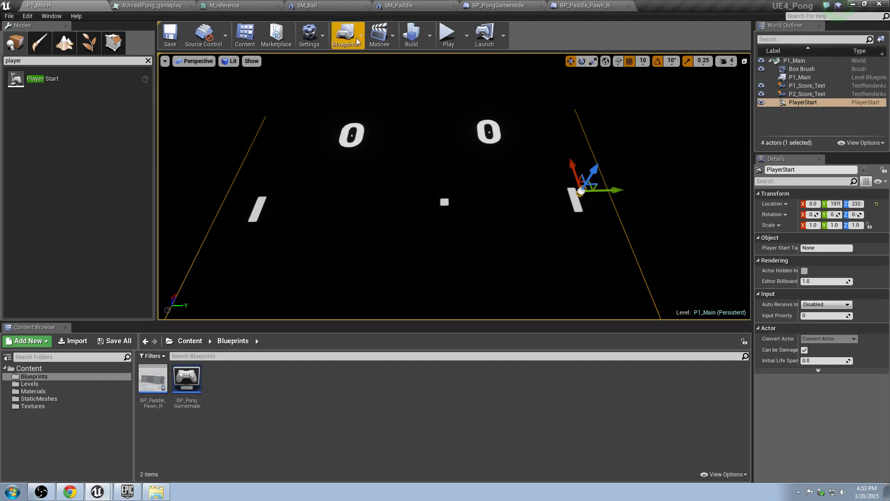
Step: Place a camera above the court, view unlit, tilt it downward, and playtest
left_click(347, 34)
type("camera")
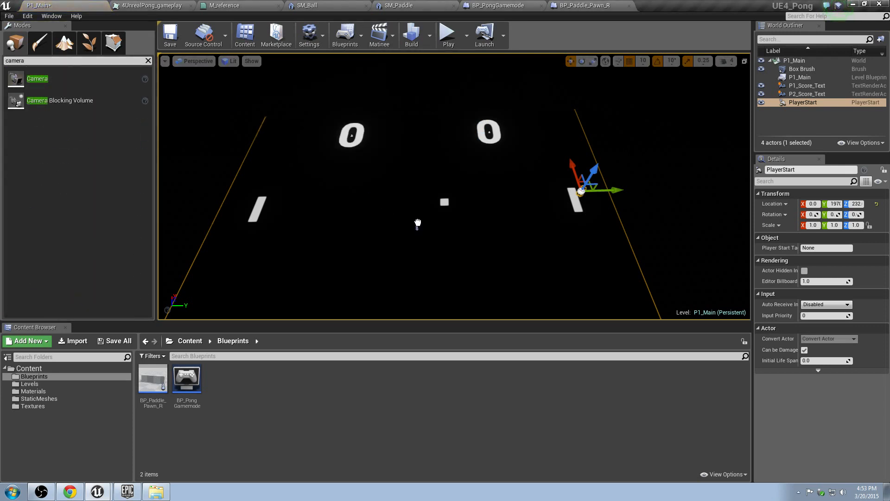
left_click(229, 62)
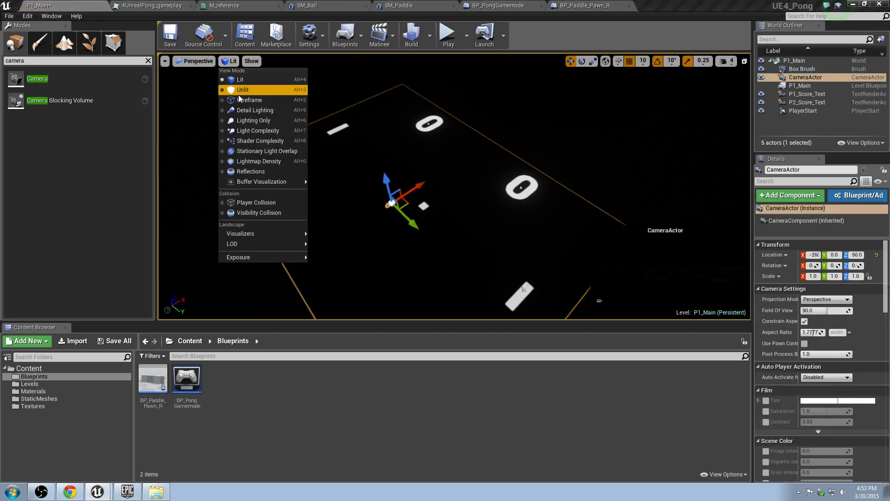
left_click(243, 90)
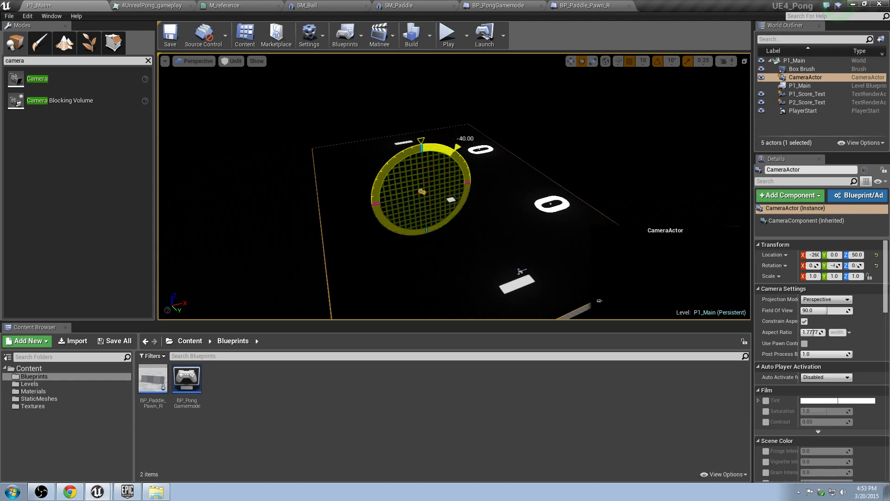
left_click_drag(421, 182, 421, 155)
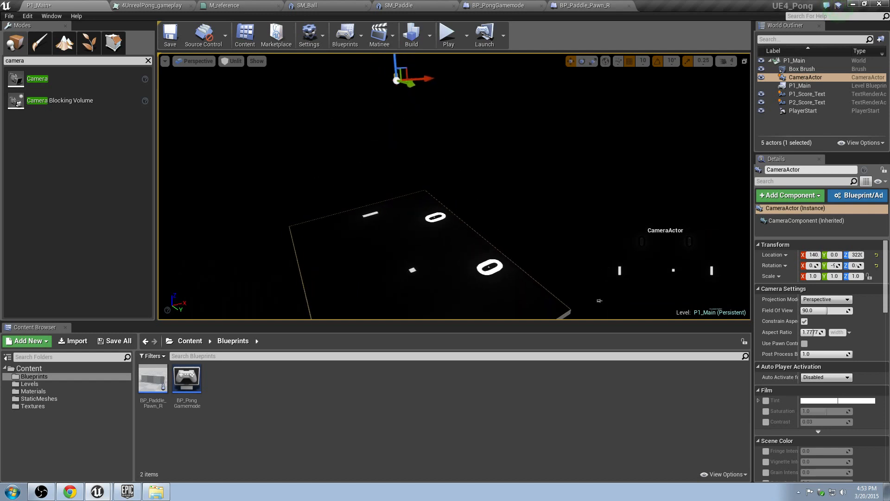
left_click(447, 34)
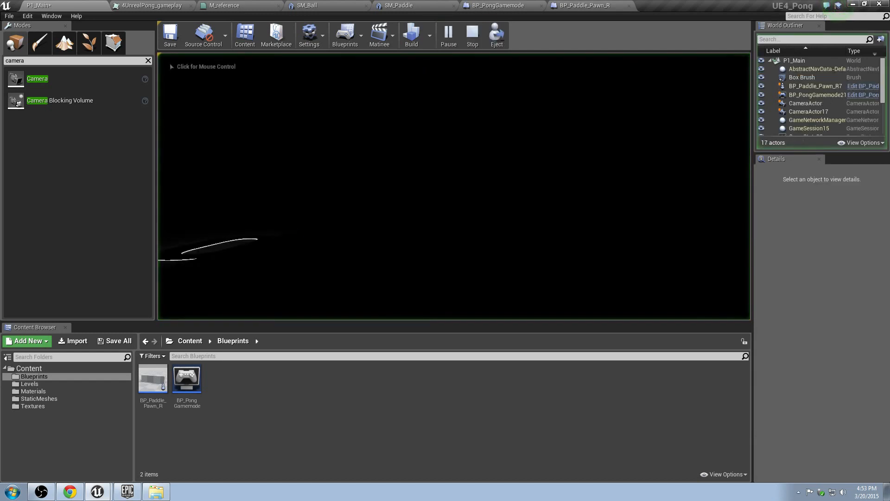
Step: Stop the playtest and return to editing the level
left_click(472, 34)
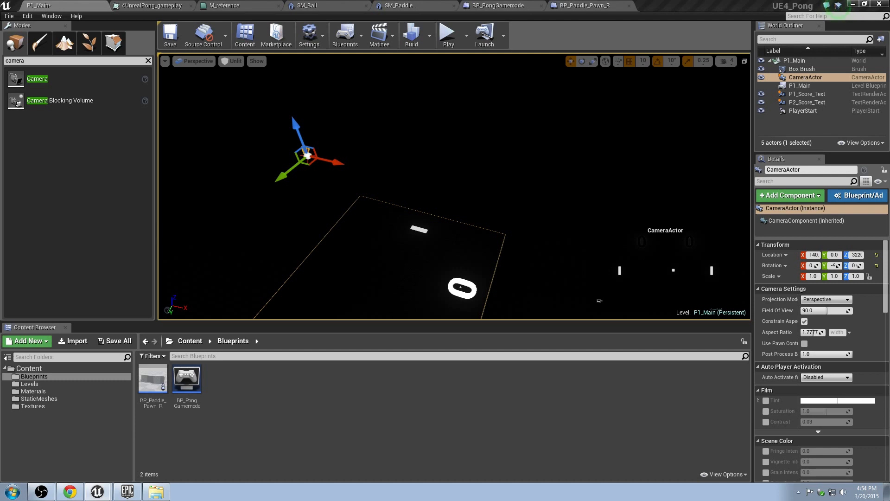
mouse_move(445, 61)
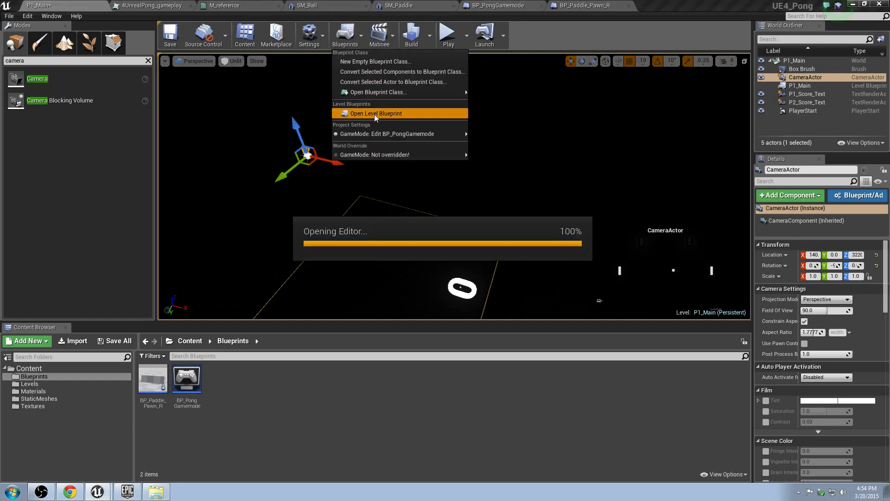
Step: In the level blueprint, add a camera reference and a Set View Target with Blend node
left_click(374, 113)
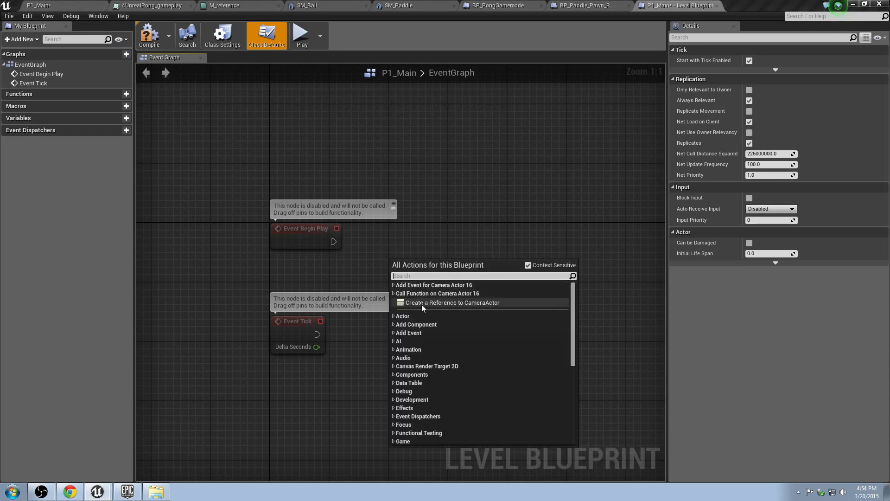
mouse_move(465, 312)
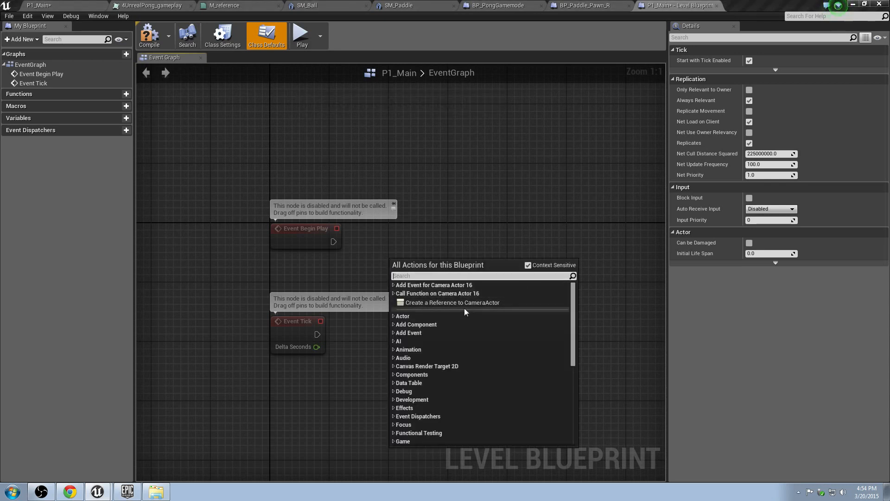
left_click(452, 302)
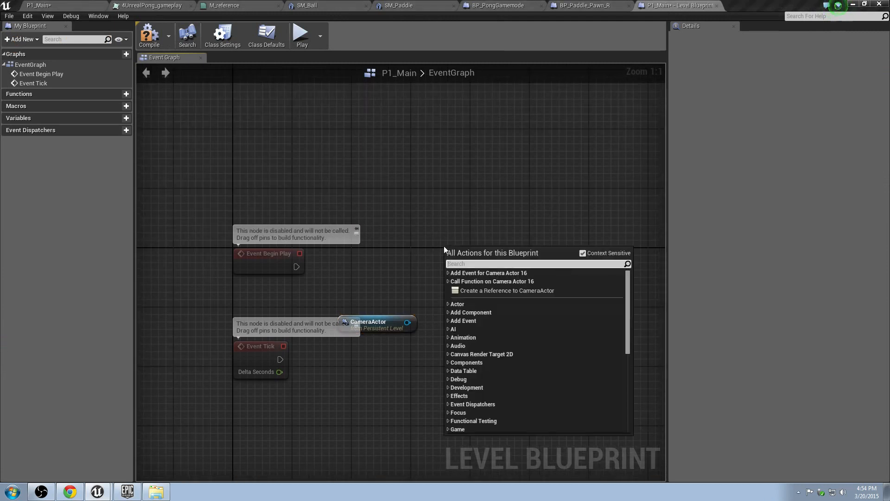
type("set view target with blend")
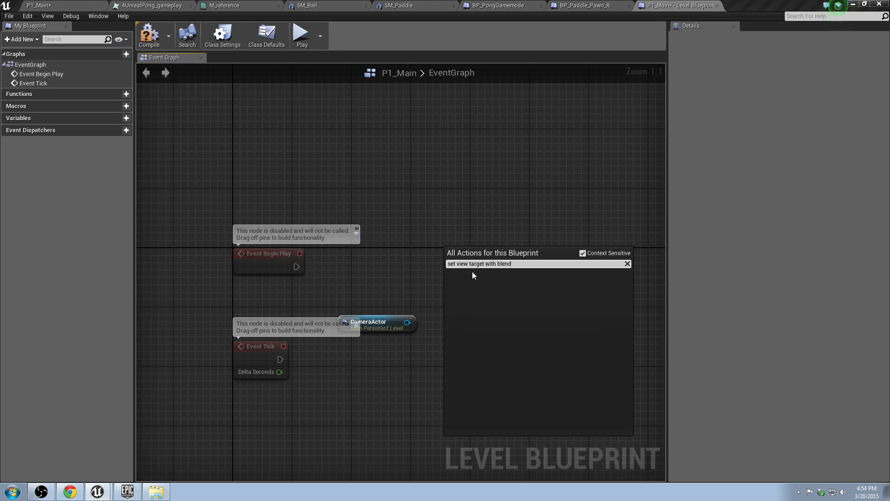
left_click(582, 253)
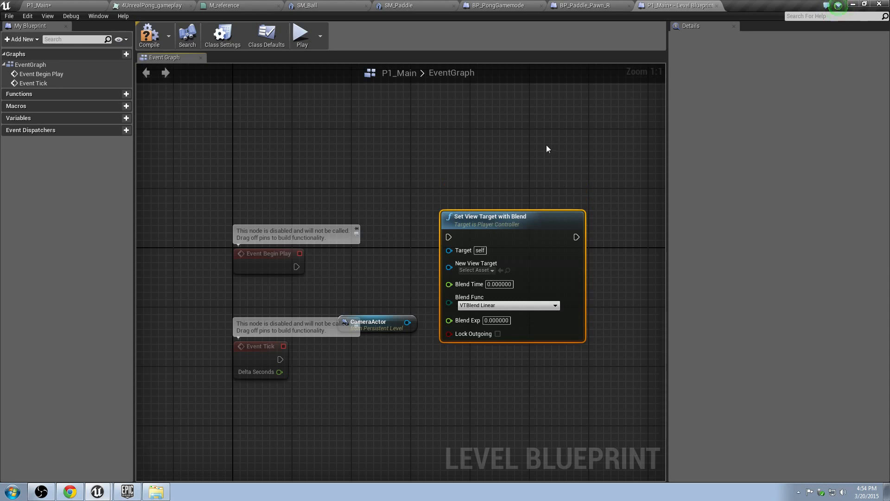
mouse_move(543, 156)
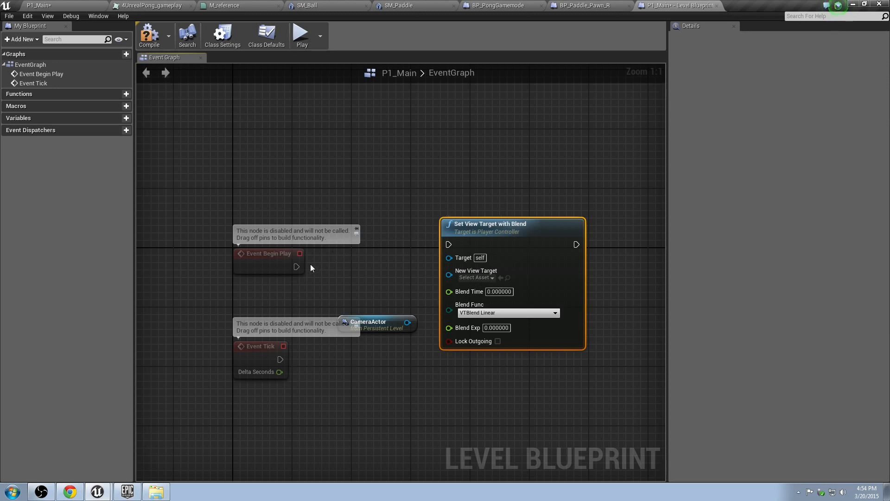
Step: Wire Event Begin Play into Set View Target with Blend and add Get Player Controller
left_click_drag(297, 266, 448, 243)
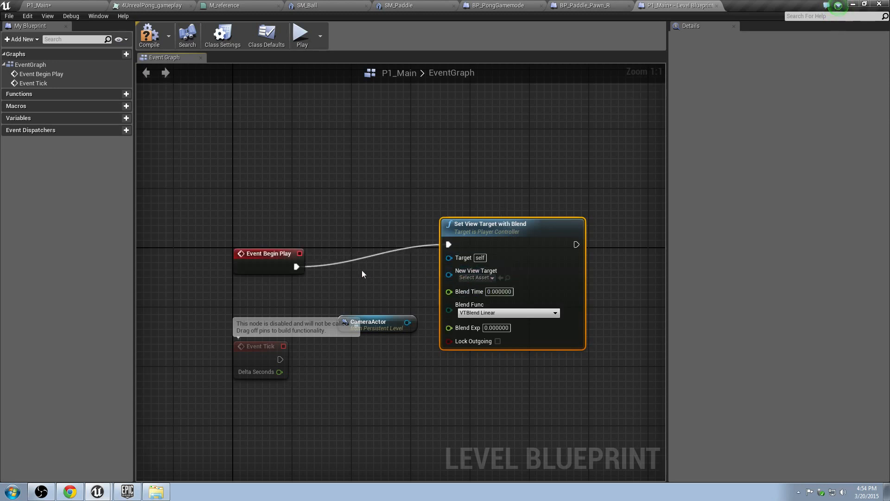
mouse_move(321, 284)
type("get player controller")
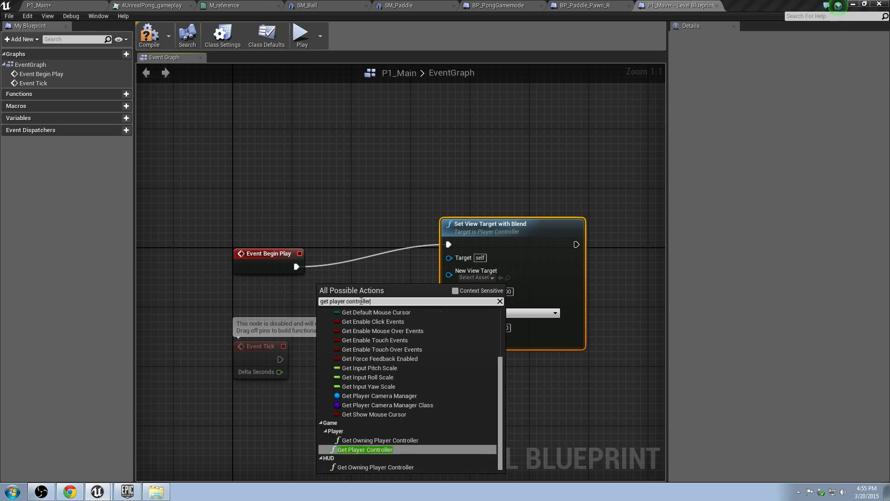
left_click(455, 290)
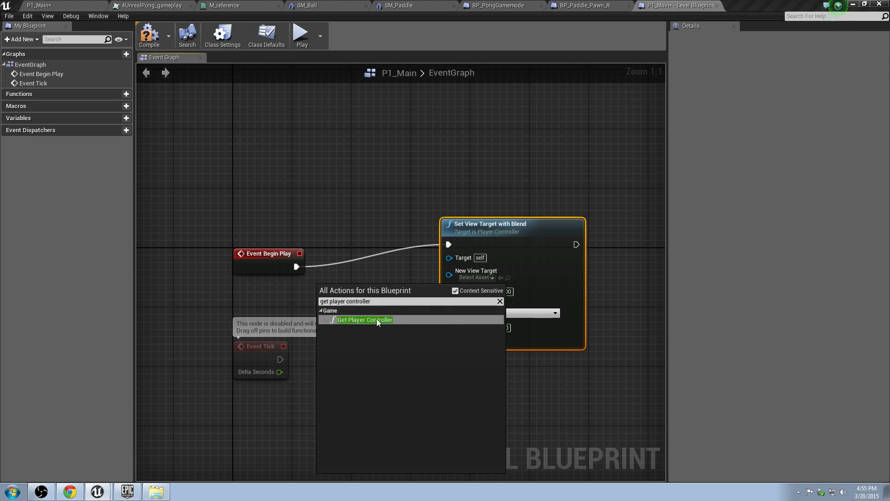
left_click(364, 319)
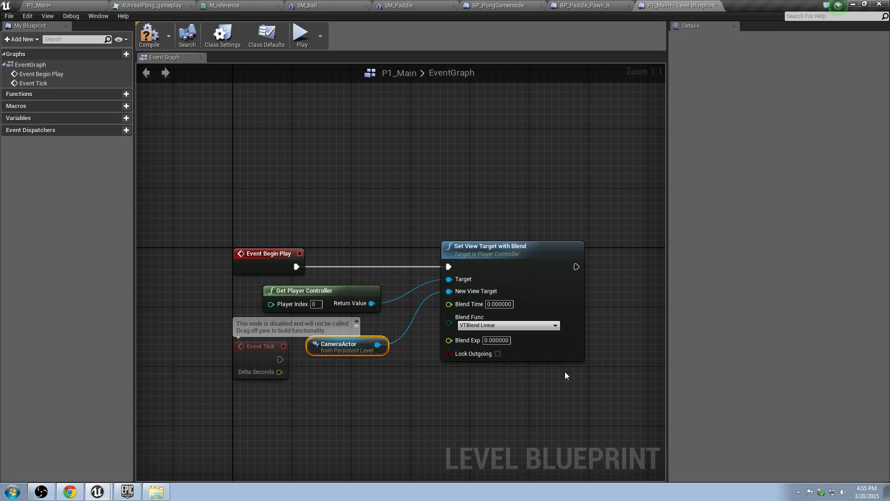
mouse_move(465, 256)
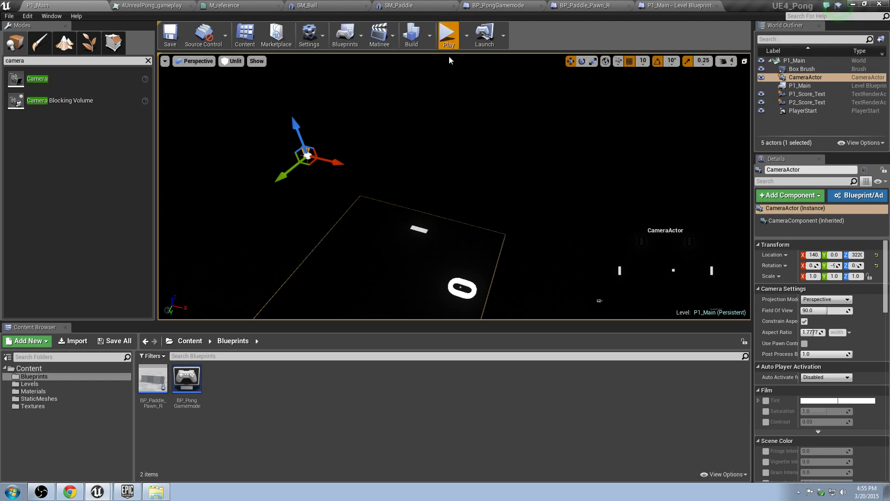
left_click(448, 34)
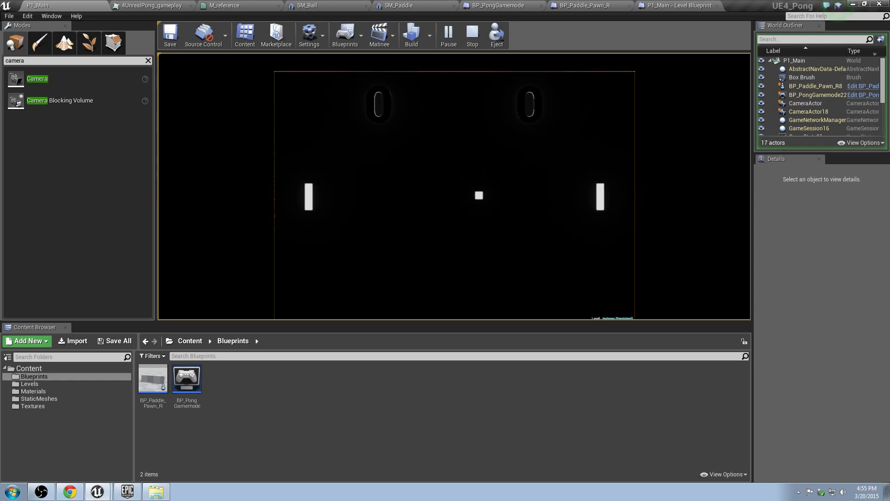
left_click(472, 34)
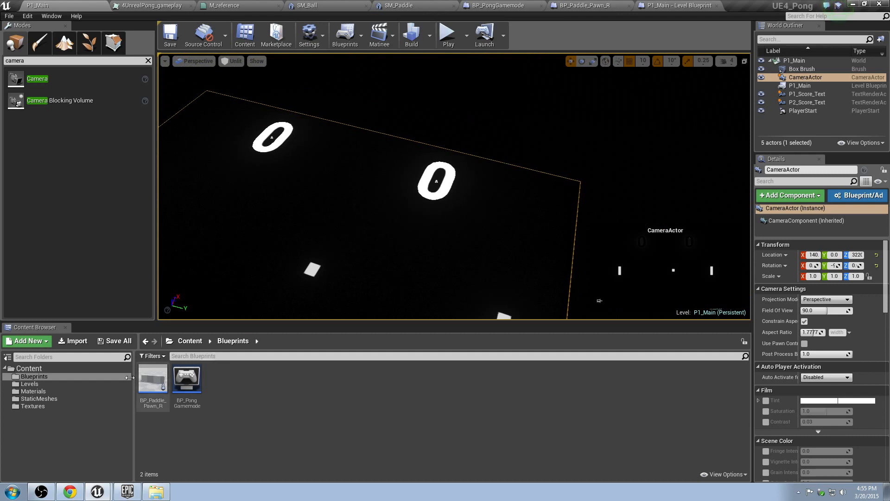
Step: Wire the constant into M_unlitWhite's Emissive Color and set its shading model to Unlit
left_click(32, 391)
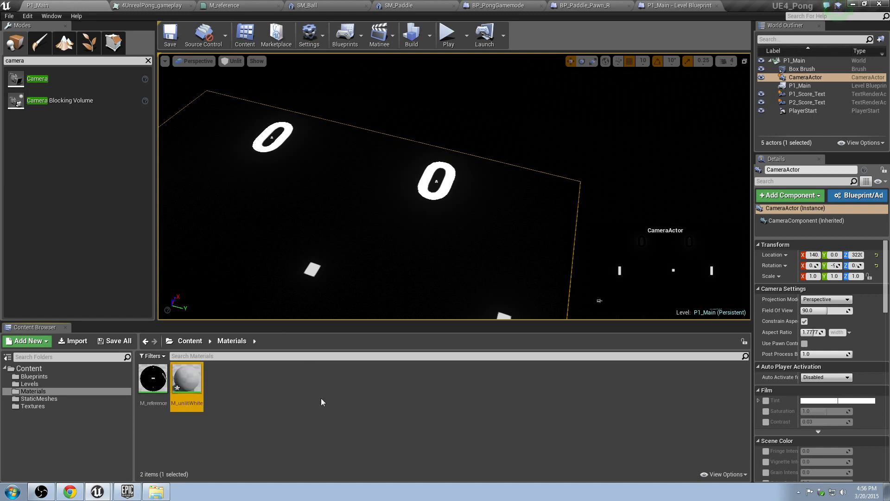
double_click(186, 376)
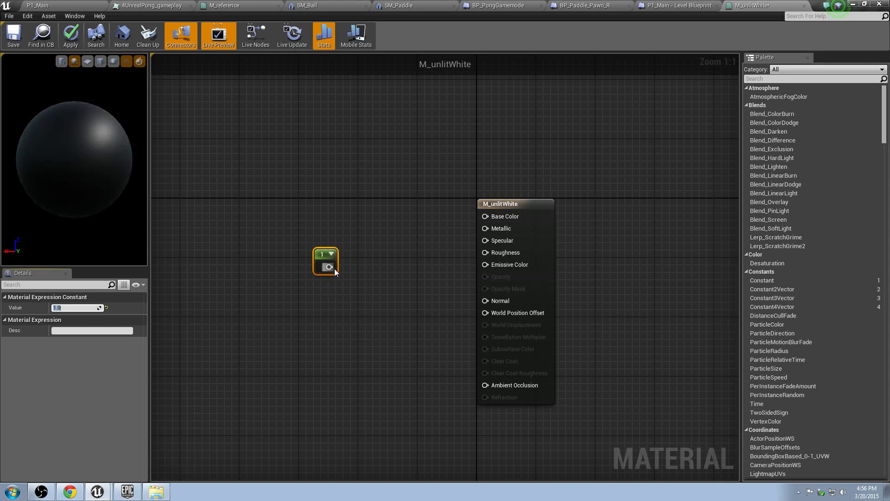
left_click_drag(332, 267, 484, 265)
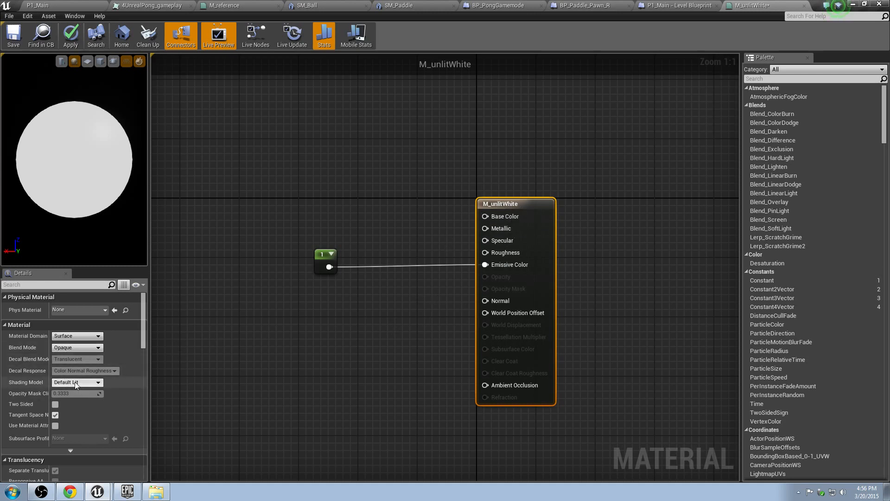
left_click(77, 382)
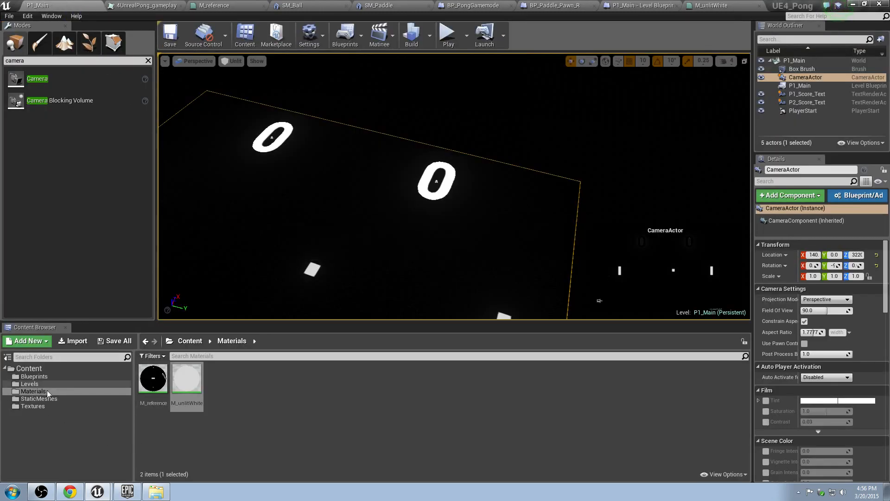
Step: Open the SM_Ball static mesh from the meshes folder for editing
left_click(35, 398)
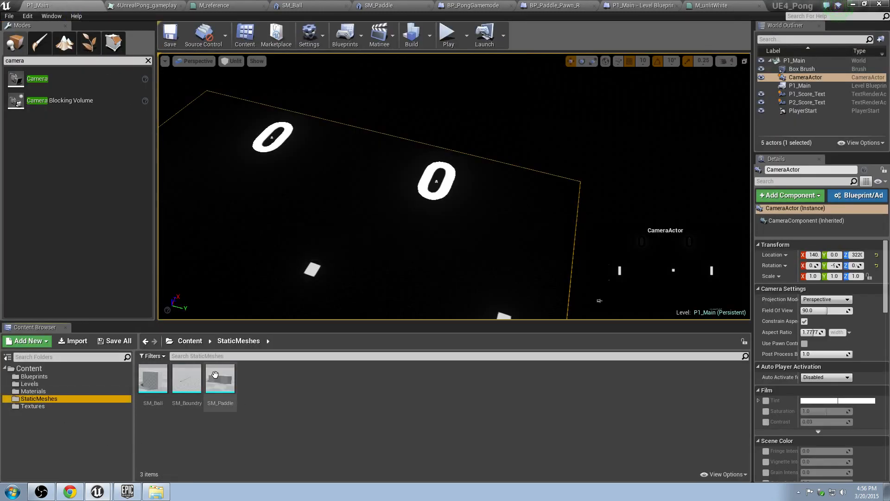
mouse_move(149, 386)
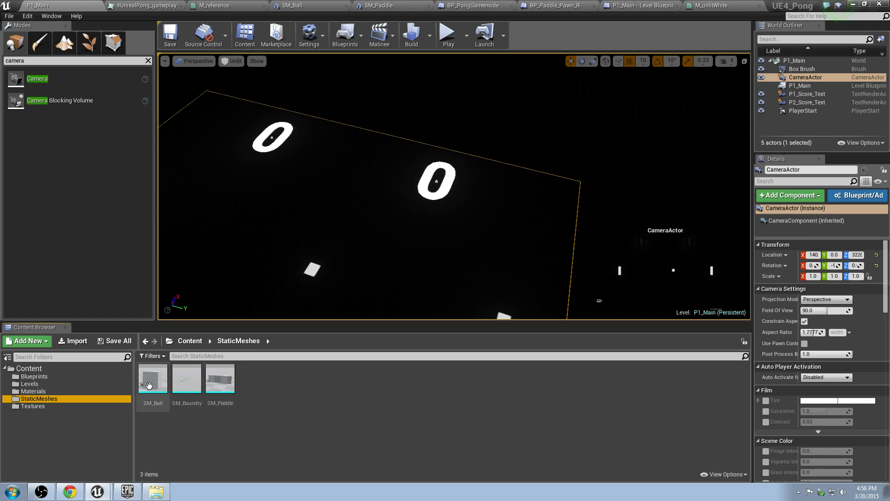
left_click(152, 379)
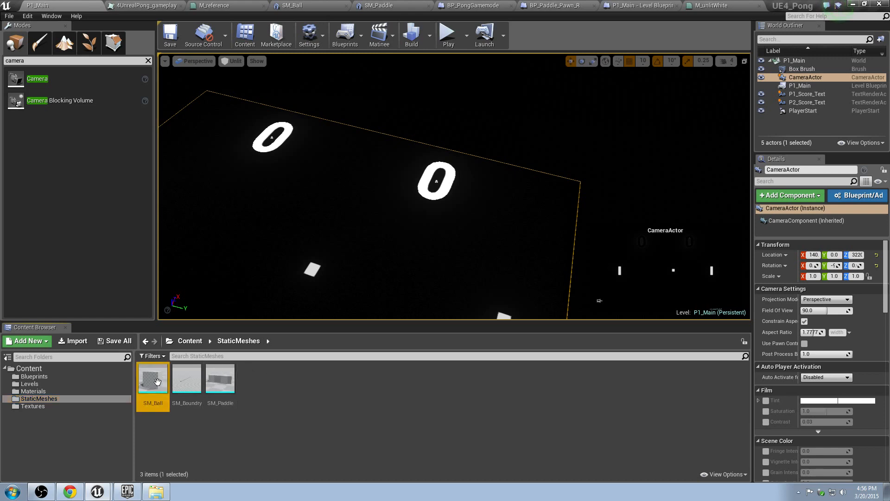
left_click(227, 5)
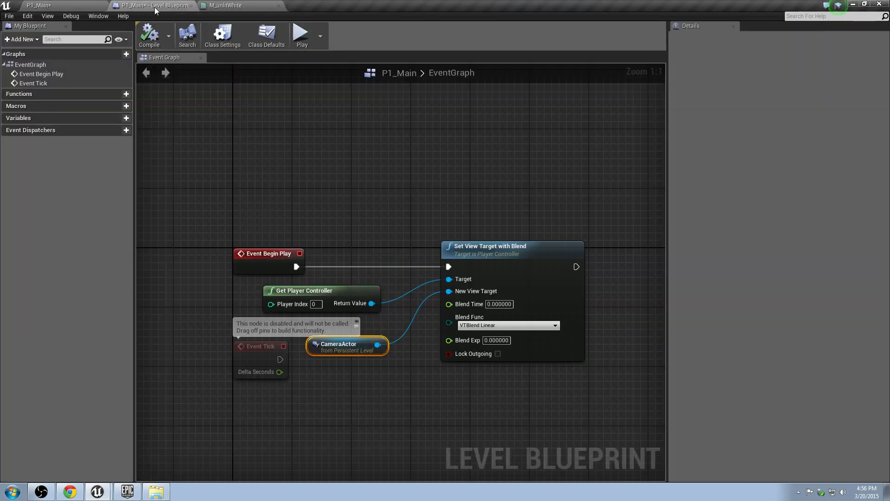
left_click(38, 5)
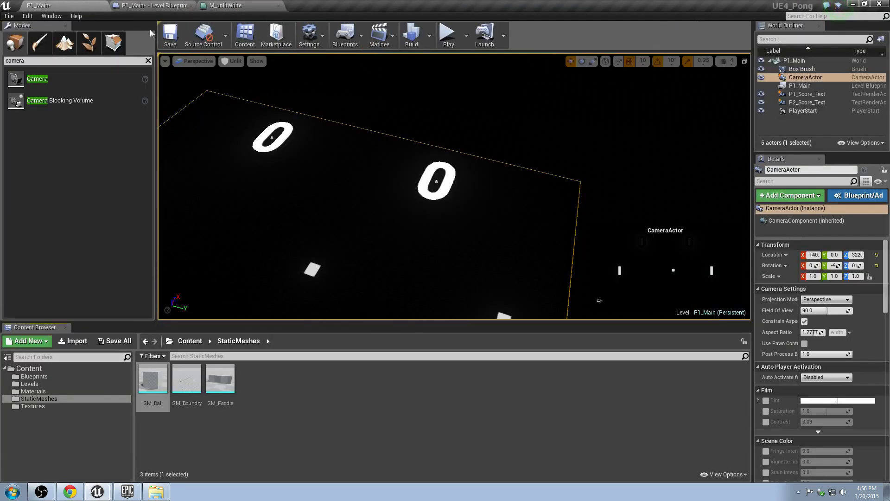
double_click(152, 377)
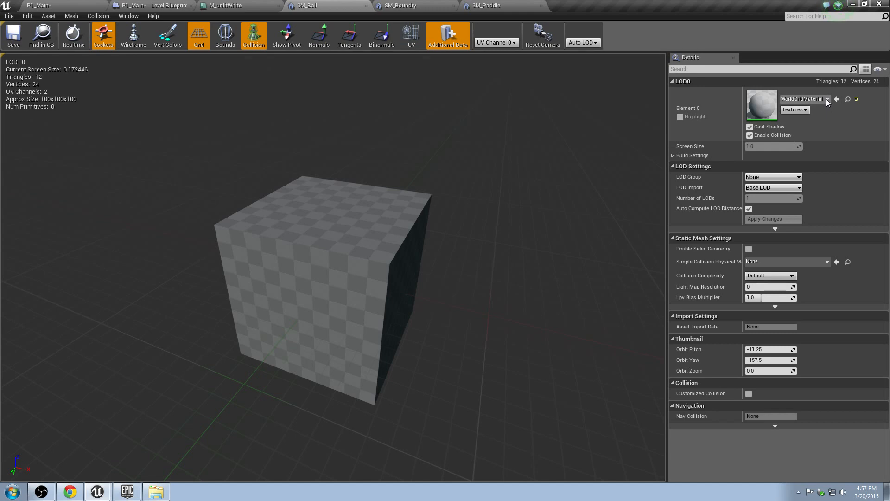
Step: Assign M_unlitWhite to the ball mesh and check the paddle mesh's material
left_click(828, 99)
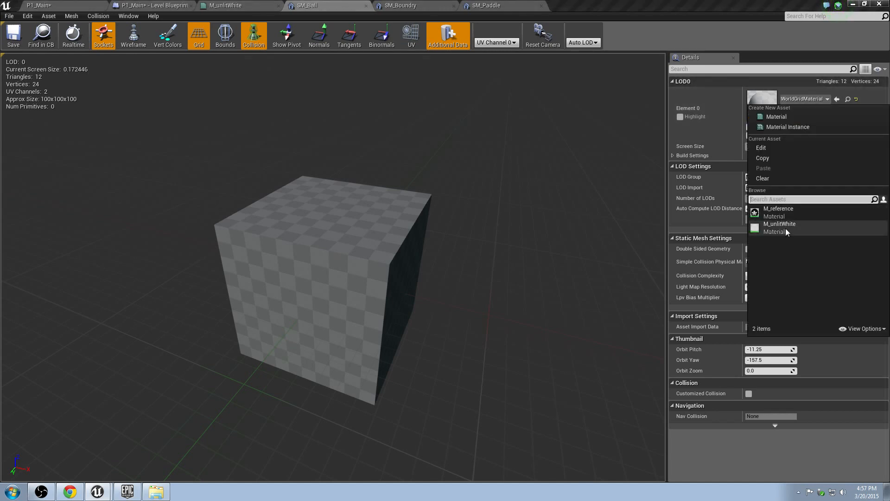
left_click(780, 224)
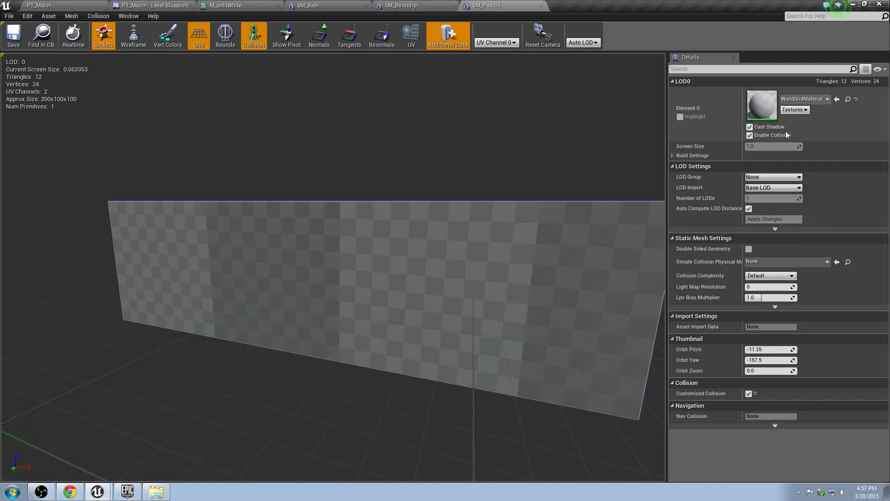
left_click(827, 99)
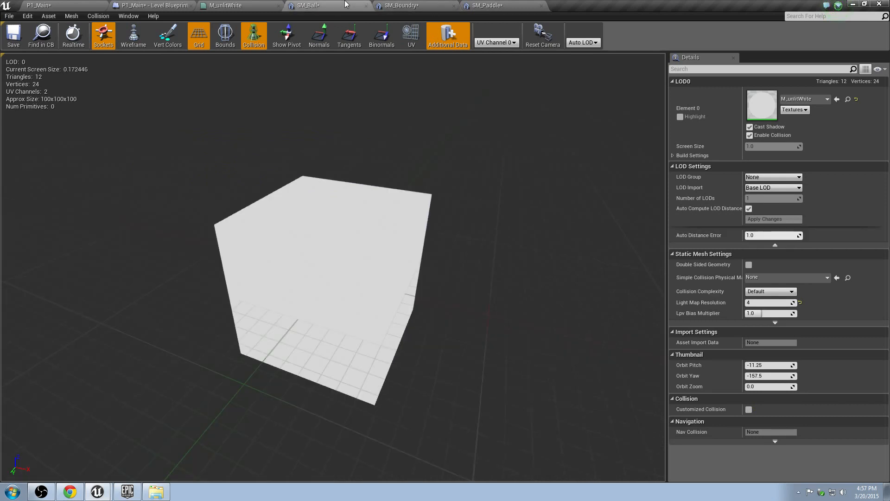
left_click(12, 35)
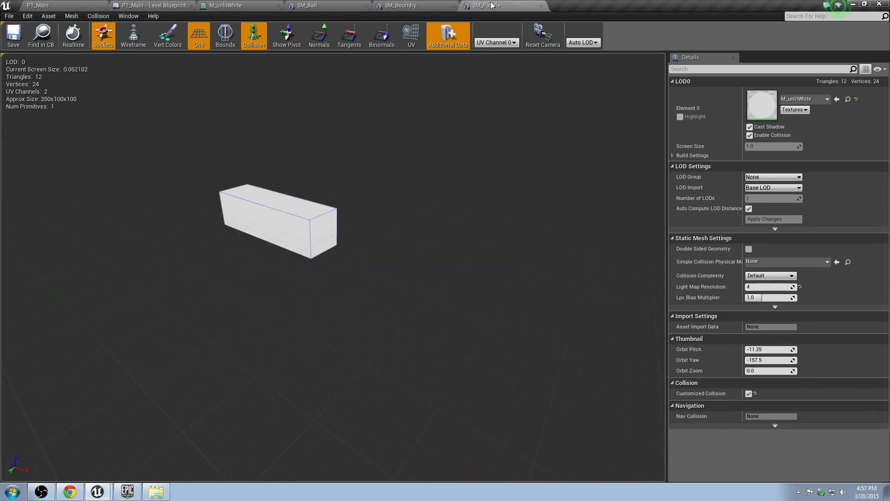
Step: Return to the level editor and playtest with the levels folder shown
left_click(37, 5)
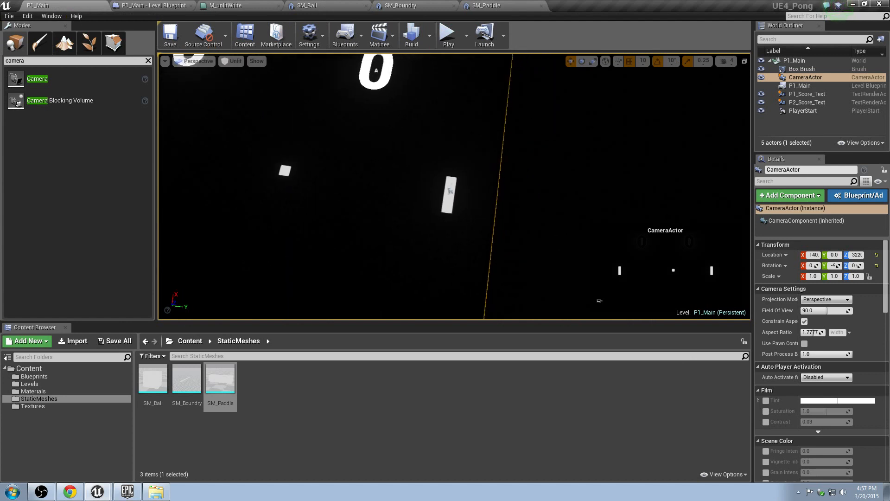
left_click(29, 383)
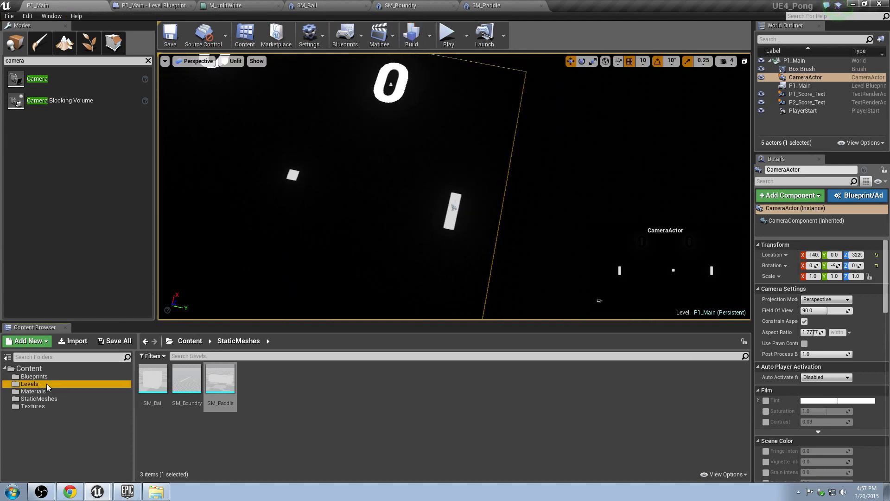
left_click(448, 34)
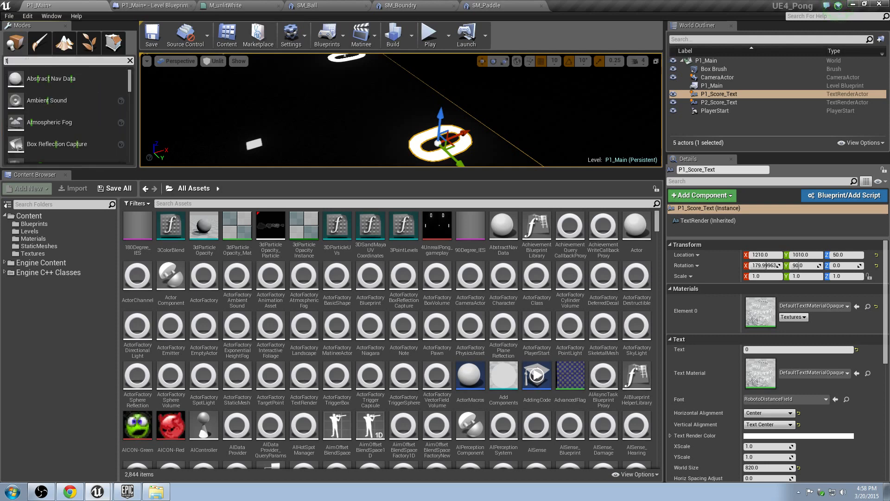
Step: Search 'tex' and locate the score text's material among engine assets
type("tex")
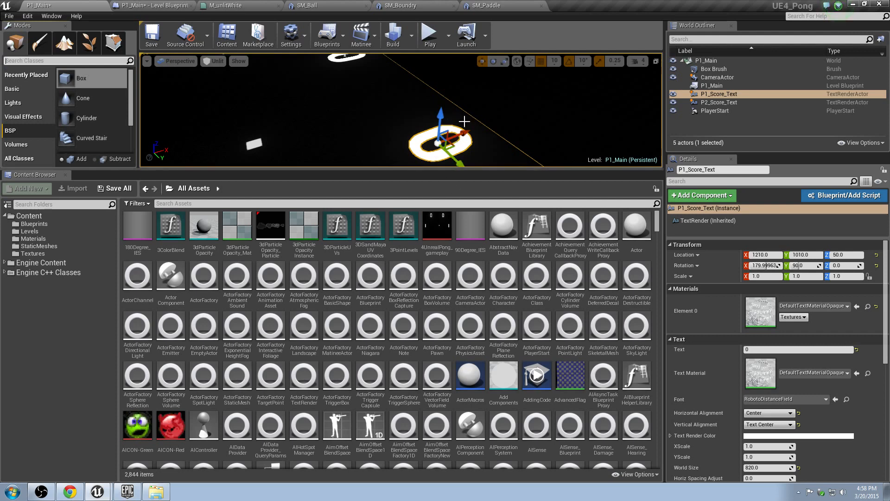
mouse_move(518, 153)
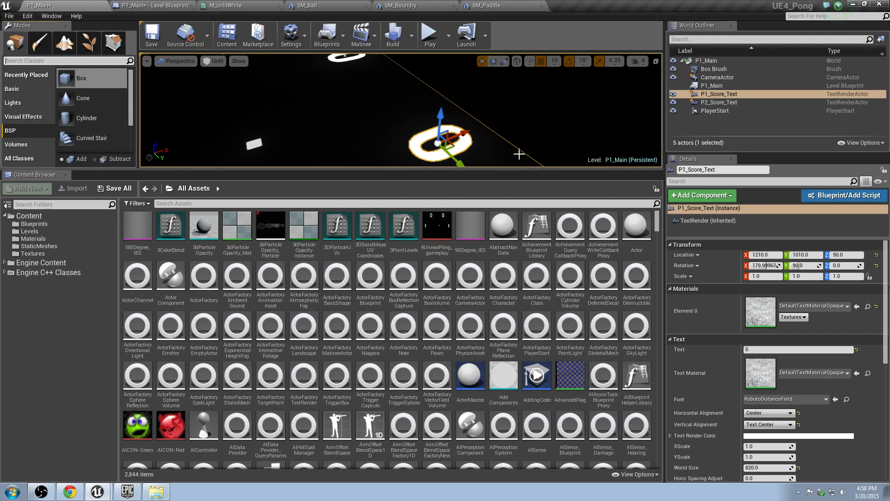
mouse_move(854, 305)
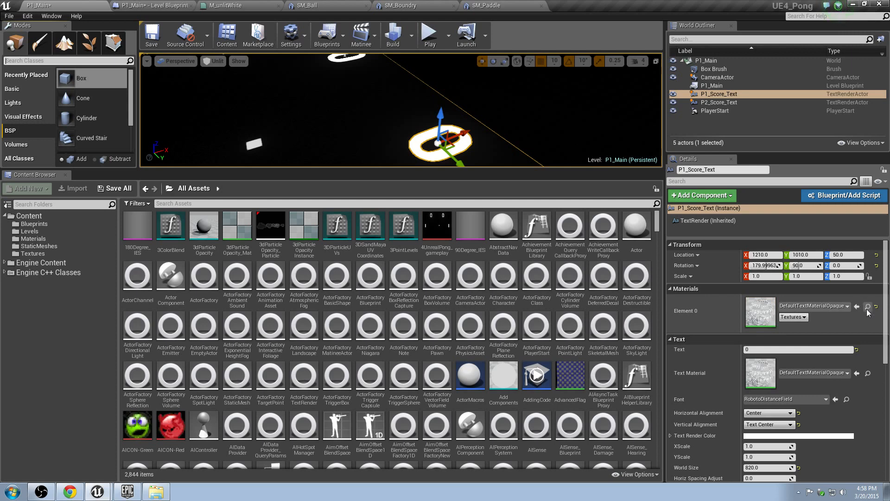
left_click(42, 411)
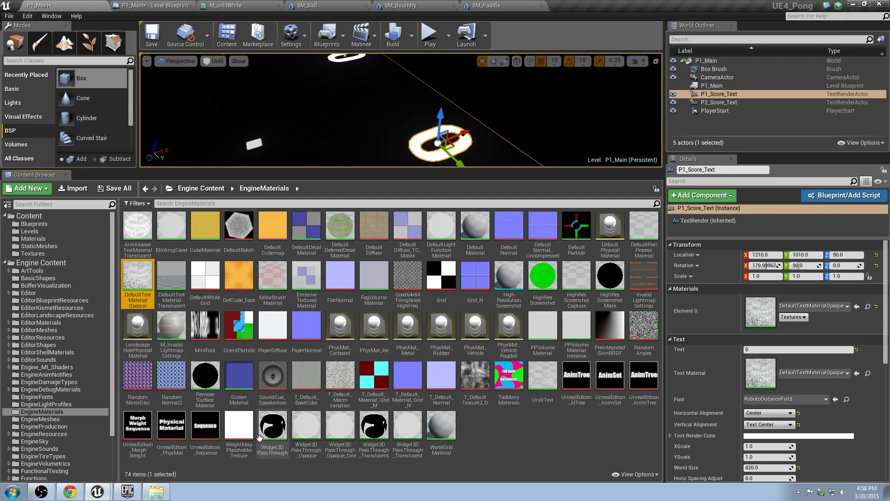
mouse_move(512, 418)
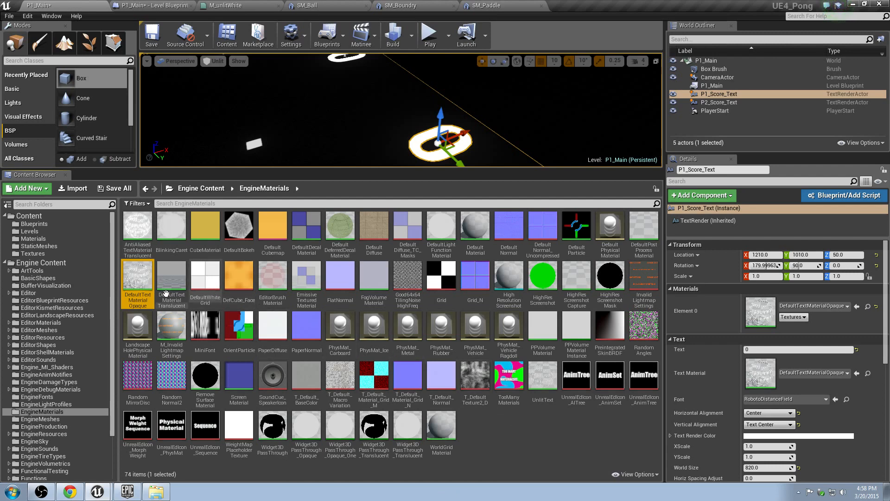
mouse_move(237, 282)
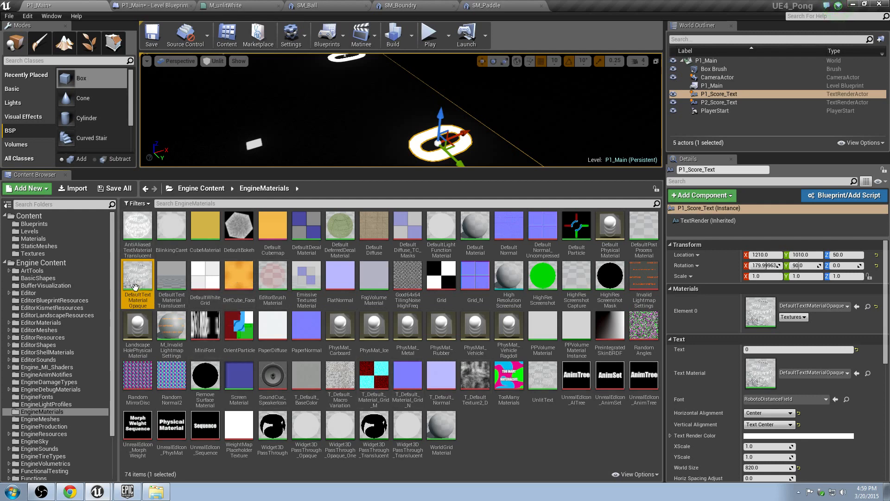
Step: Duplicate the opaque default text material as M_pongText into the Materials folder
right_click(137, 284)
type("M_pongText")
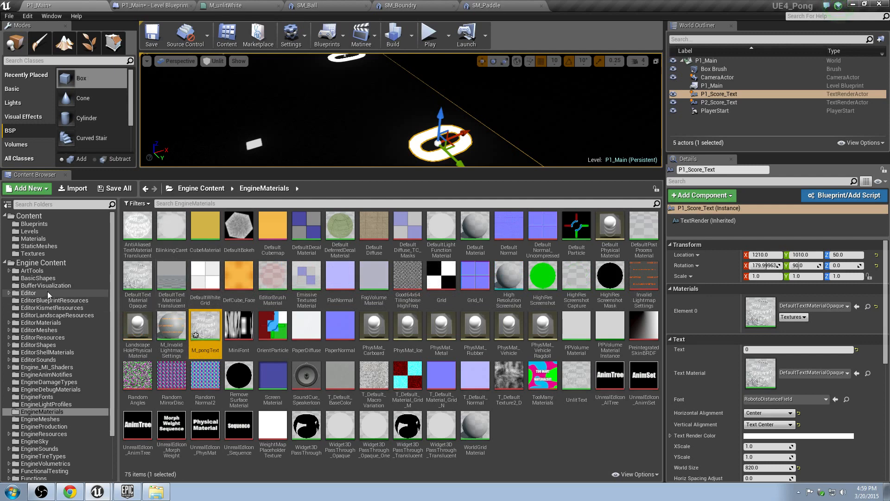
mouse_move(206, 330)
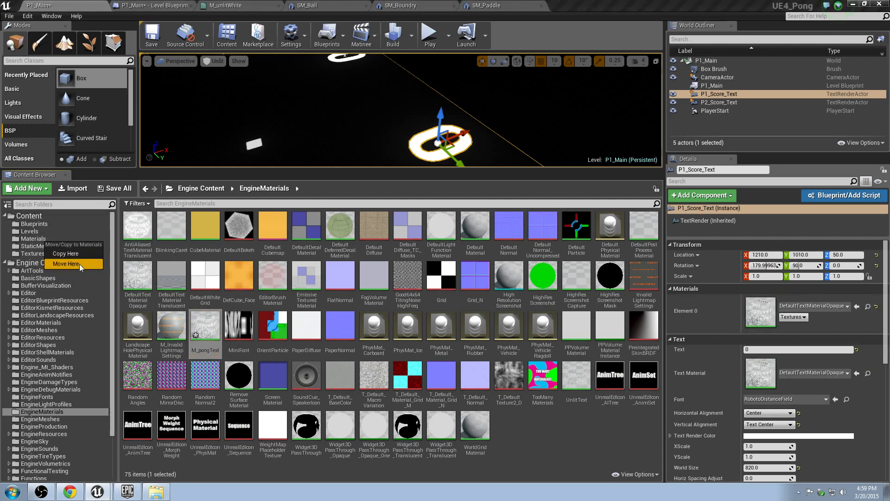
left_click(67, 264)
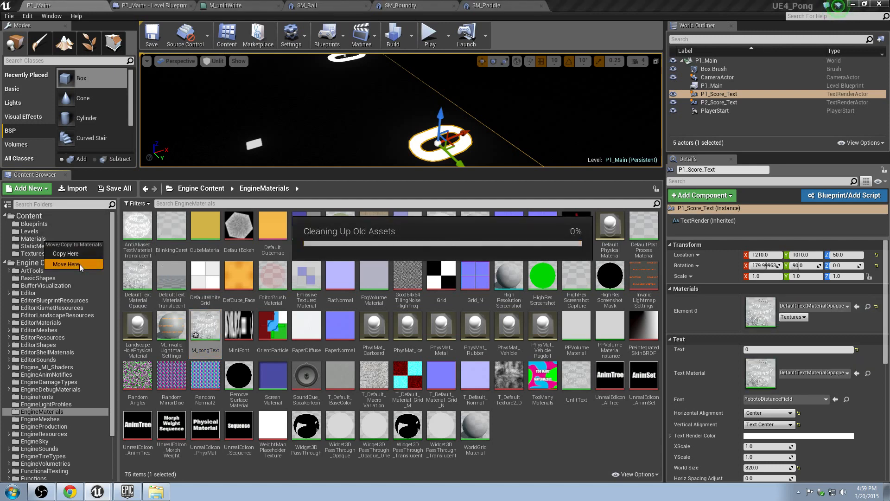
left_click(67, 265)
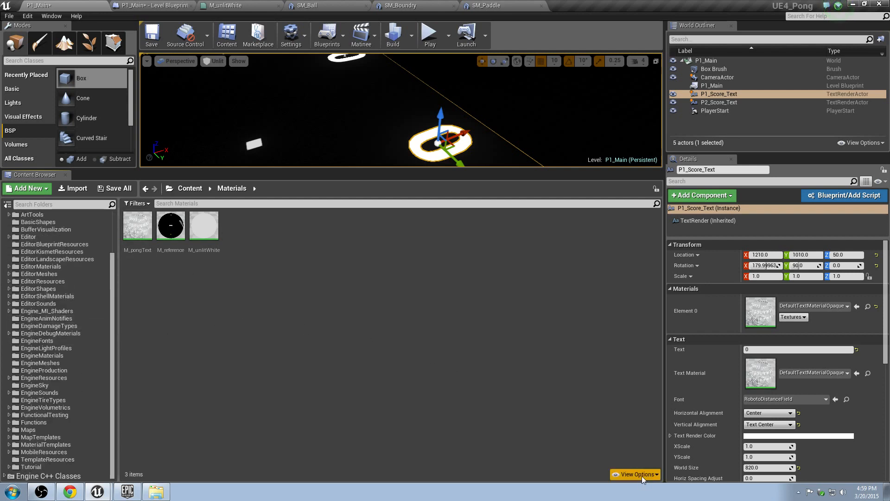
Step: Hide engine content in the asset listing and select the M_pongText material
left_click(635, 474)
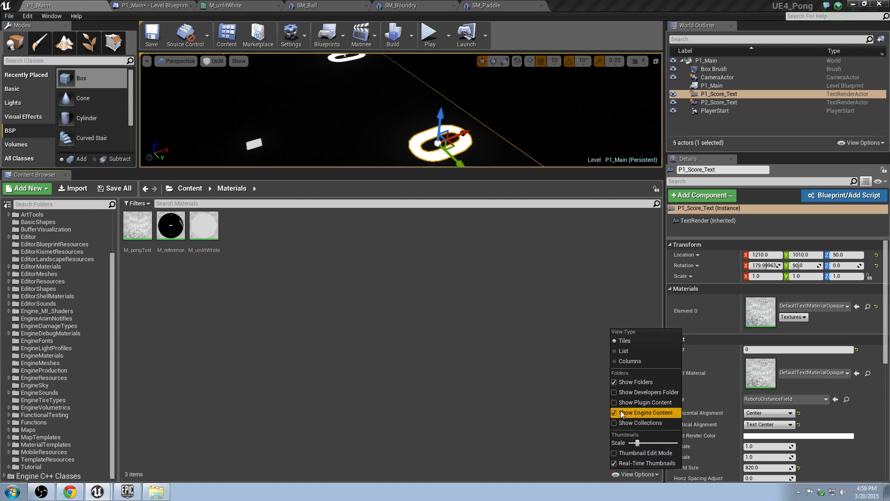
left_click(614, 412)
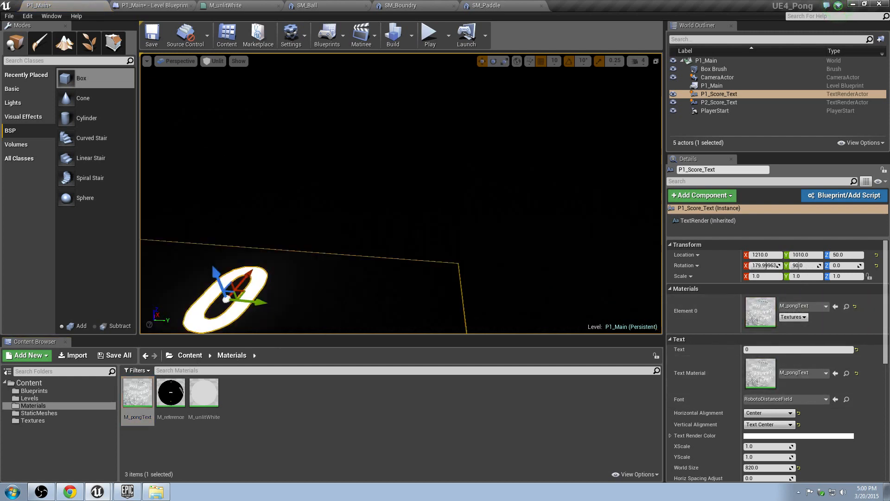
left_click(428, 34)
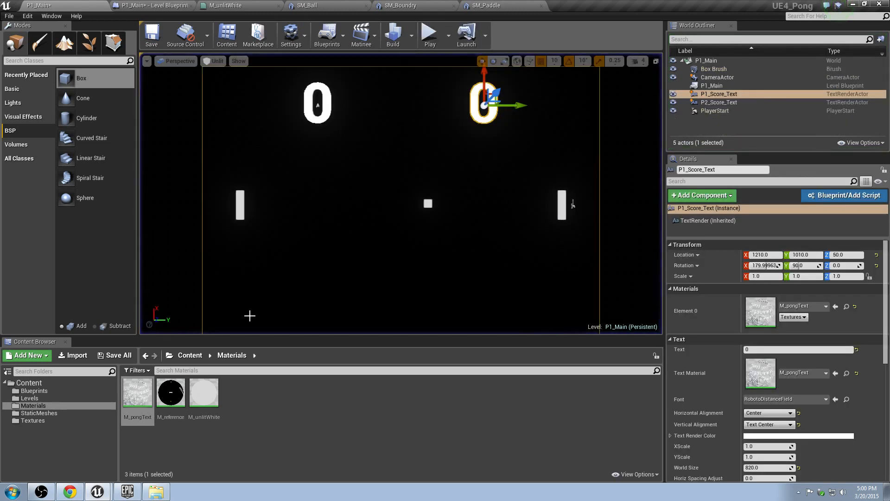
left_click(137, 392)
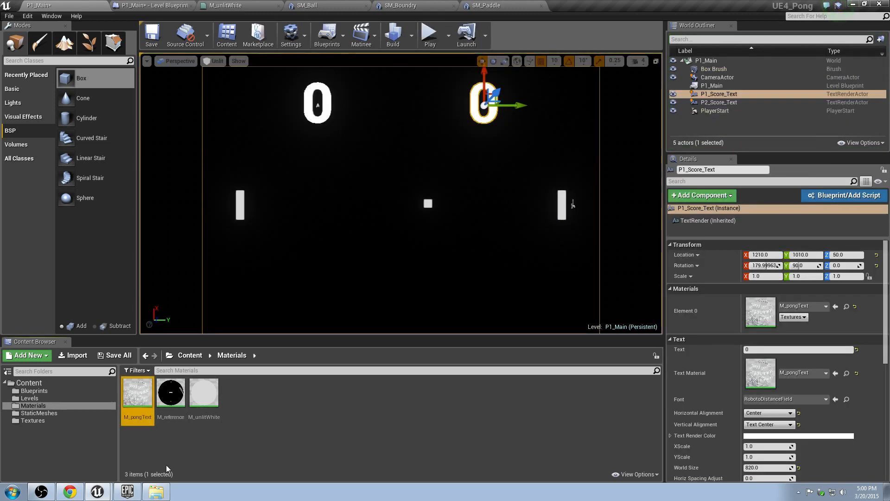
Step: Set M_pongText's shading model to Unlit
double_click(137, 391)
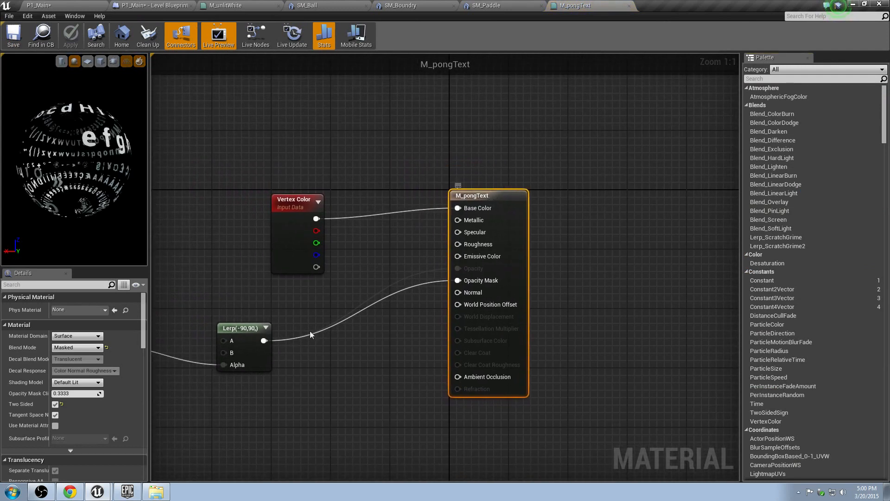
left_click(77, 382)
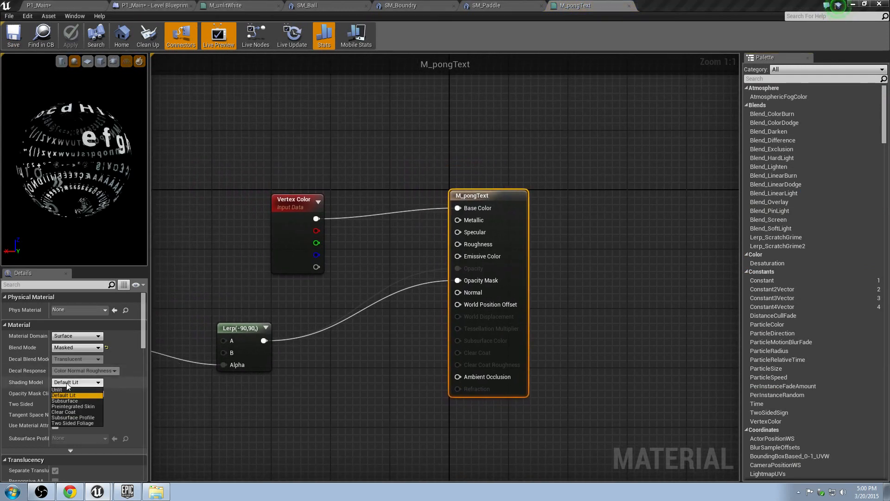
left_click(57, 389)
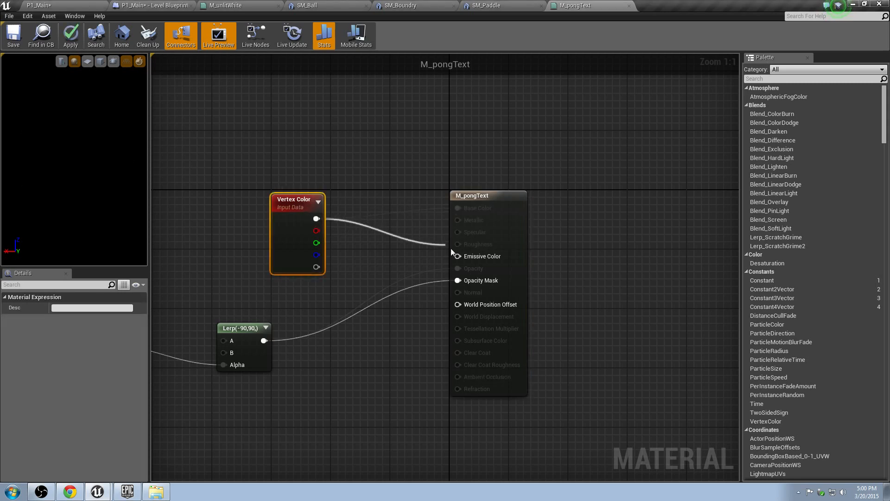
Step: Feed Vertex Color into Emissive Color and apply the material changes
left_click_drag(318, 219, 457, 256)
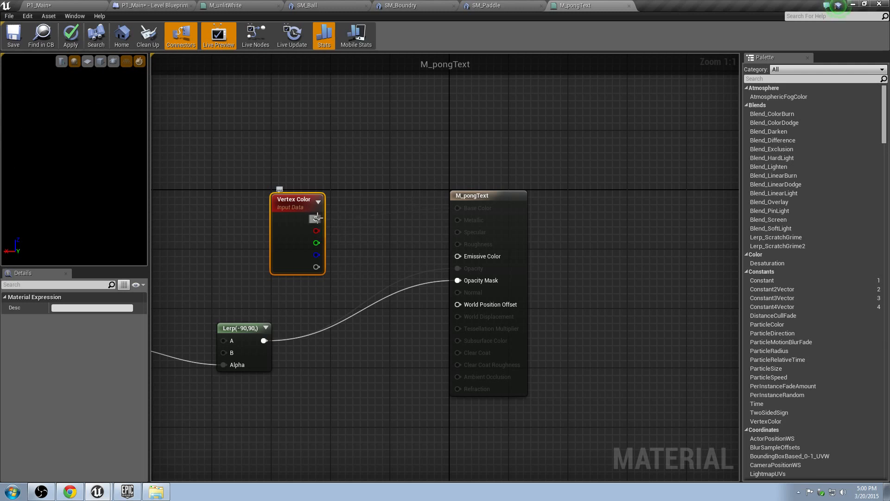
left_click_drag(316, 219, 457, 256)
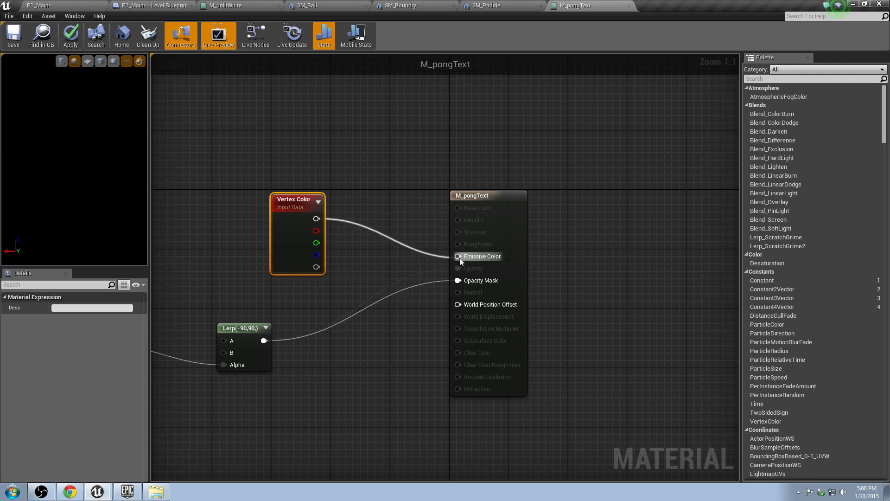
left_click(70, 35)
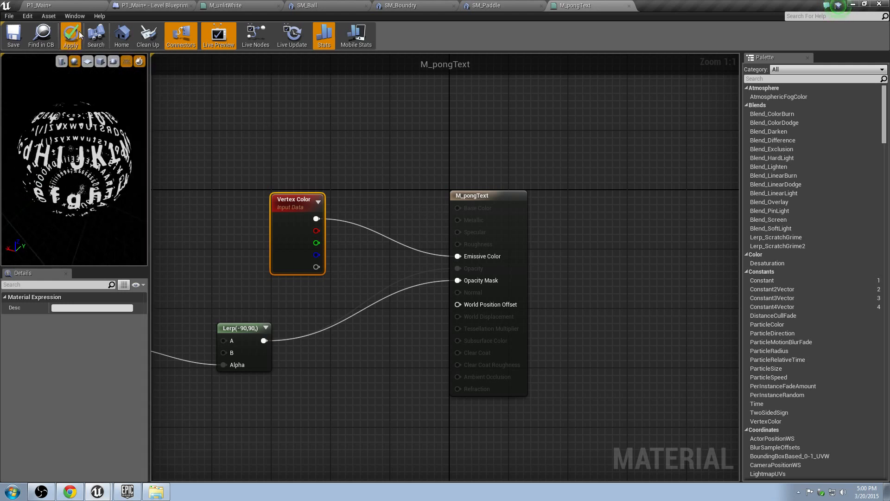
left_click(70, 36)
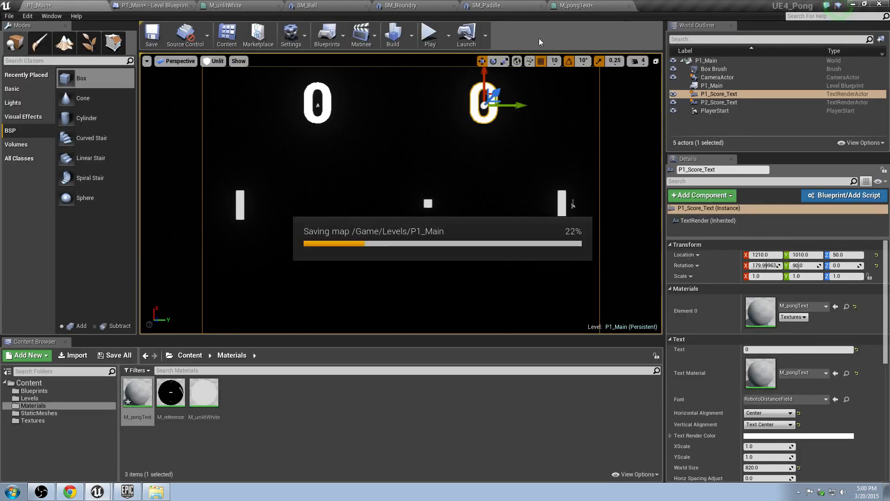
Step: Save the level and assign M_pongText to the P2_Score_Text material
left_click(427, 32)
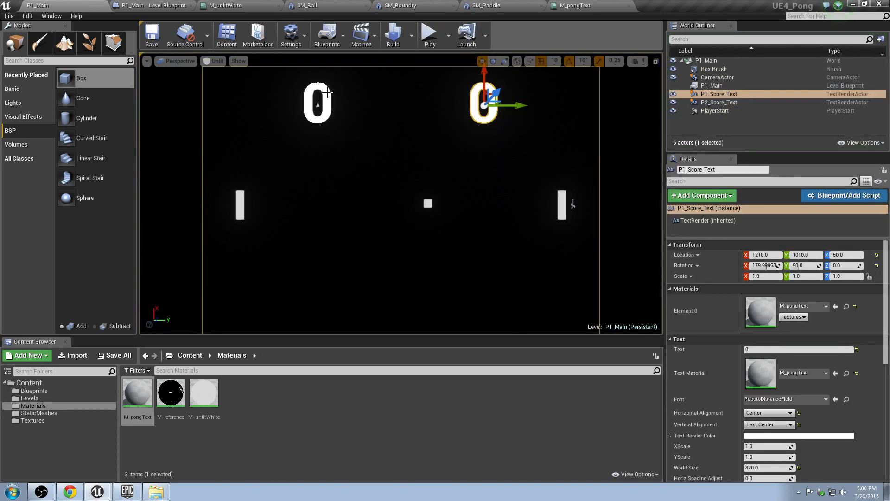
left_click(718, 102)
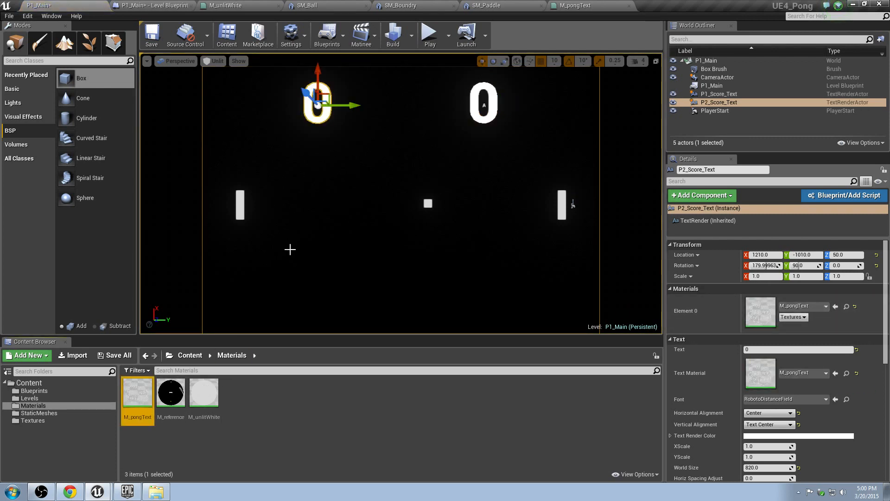
left_click(428, 35)
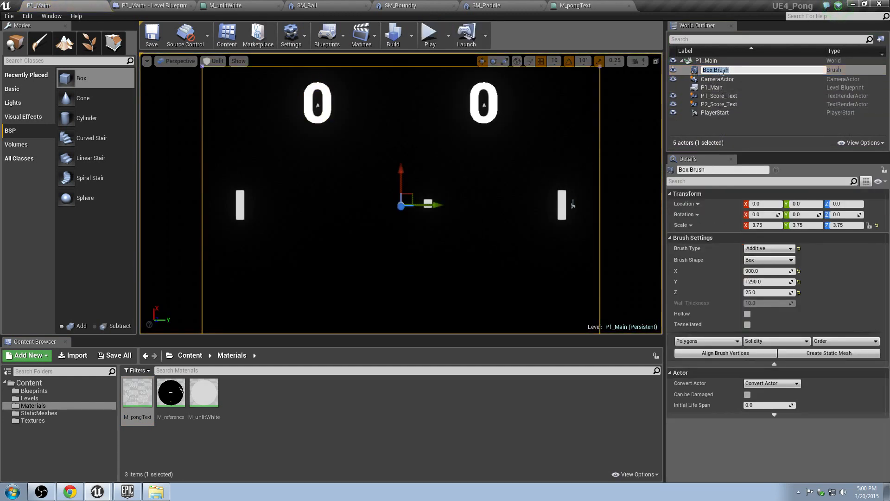
Step: Rename Box Brush to referenceBSP, set Location X to 3540, and start a playtest
type("refen")
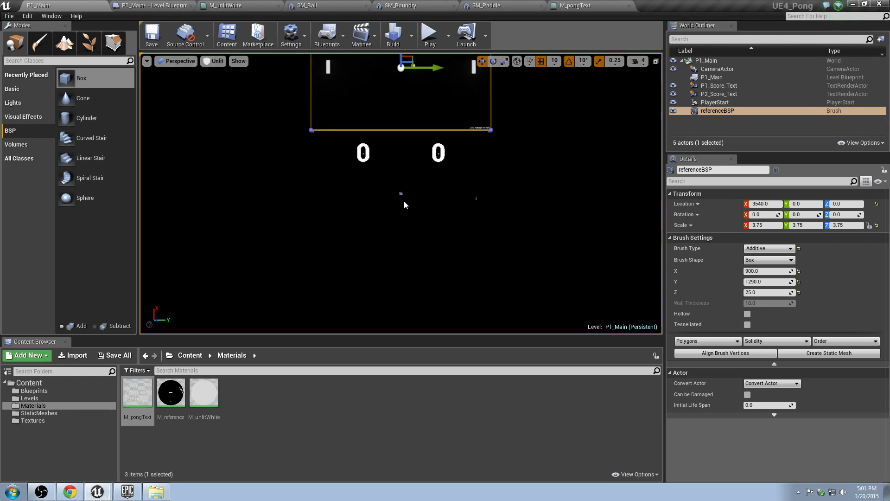
left_click(430, 35)
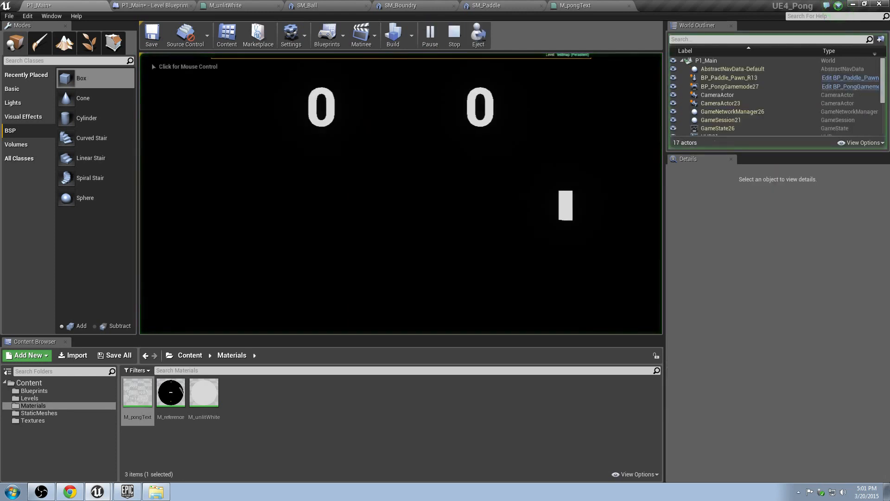